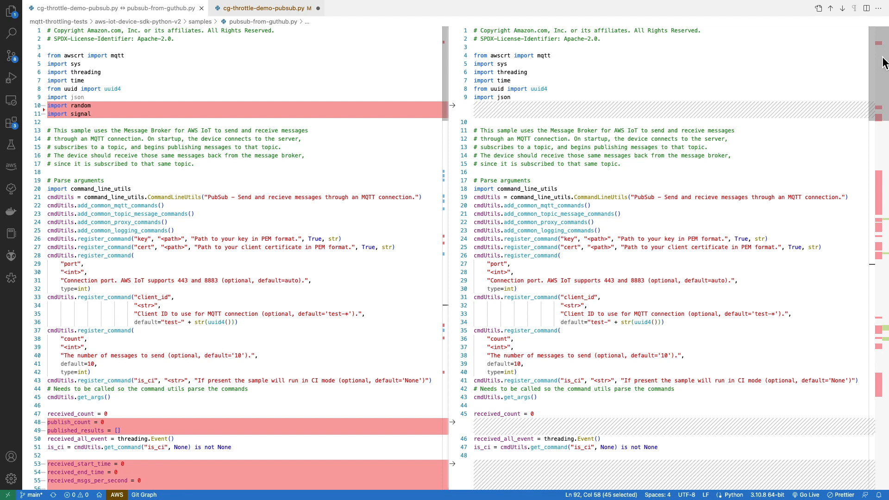
Review the pubsub command, highlighting client id basicPubSub and topic sdk/test/Python
scroll("down", 3)
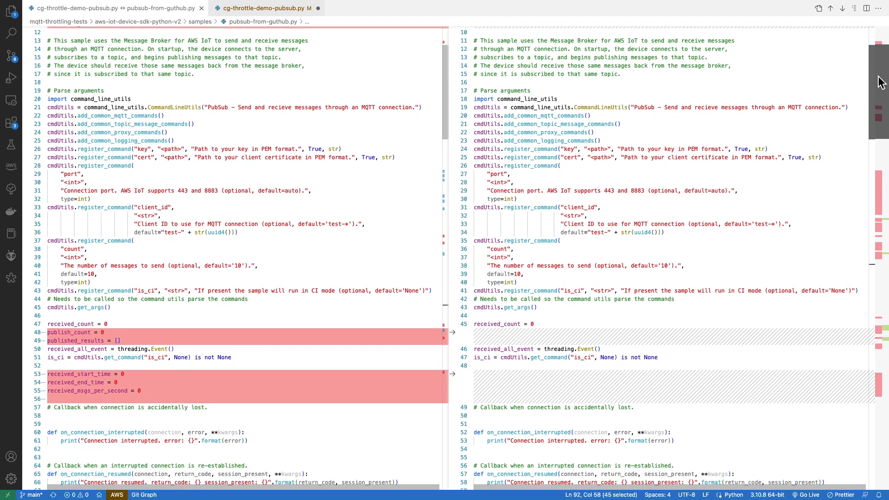
scroll("down", 3)
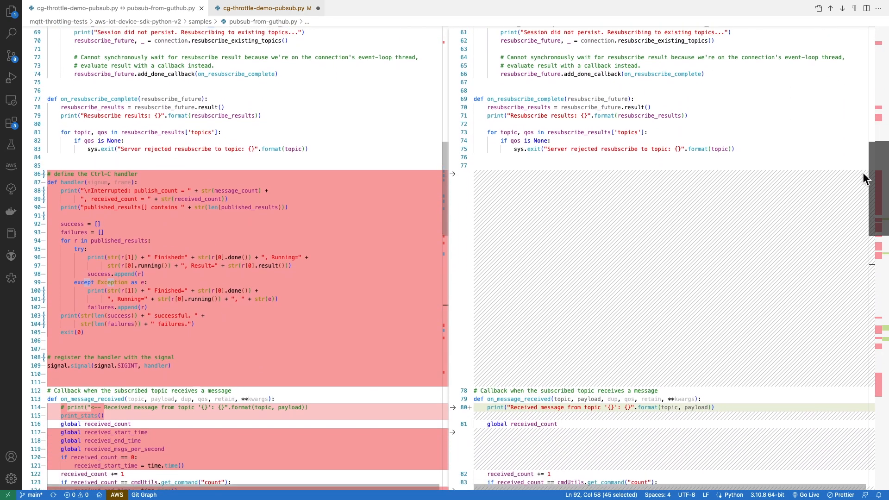
scroll("down", 3)
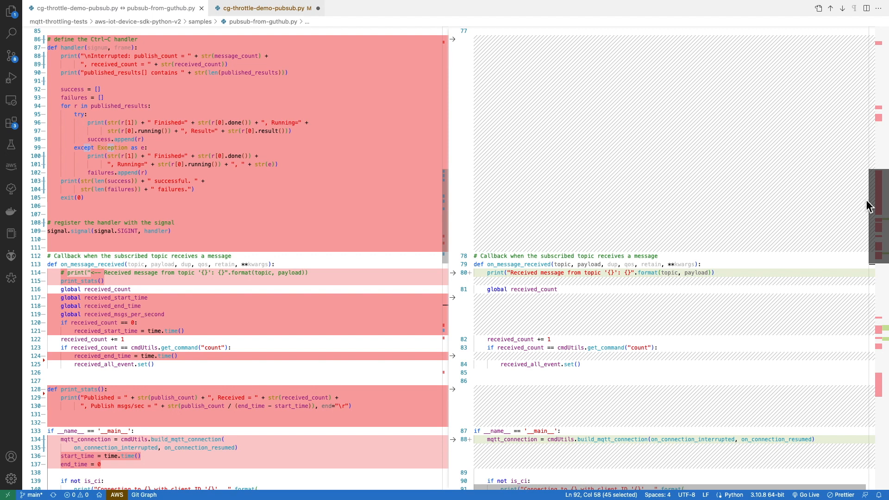
mouse_move(866, 202)
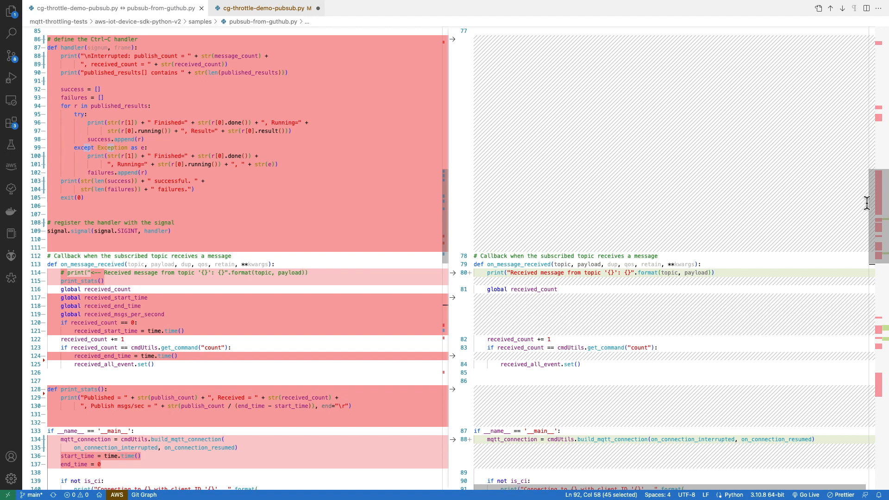
mouse_move(885, 207)
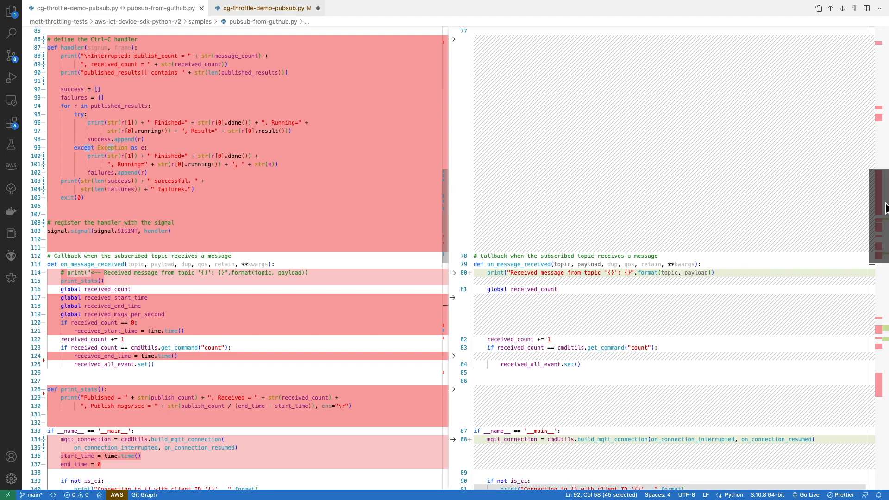
scroll("down", 3)
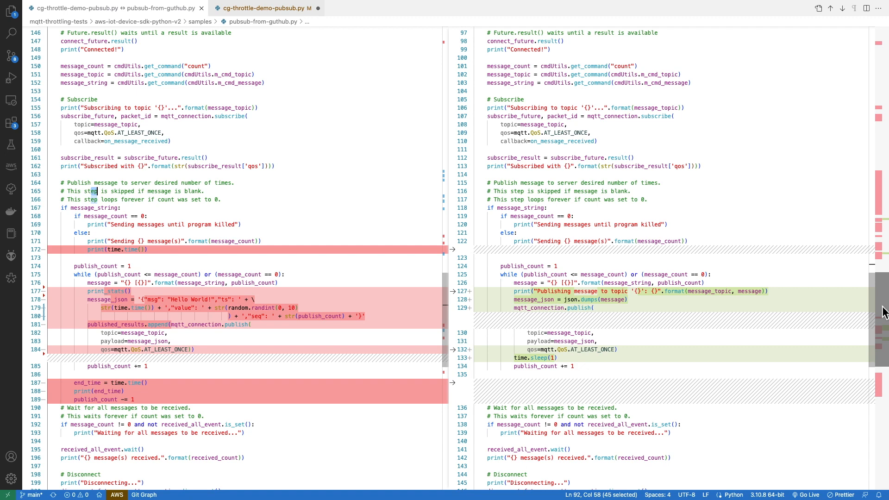
scroll("down", 3)
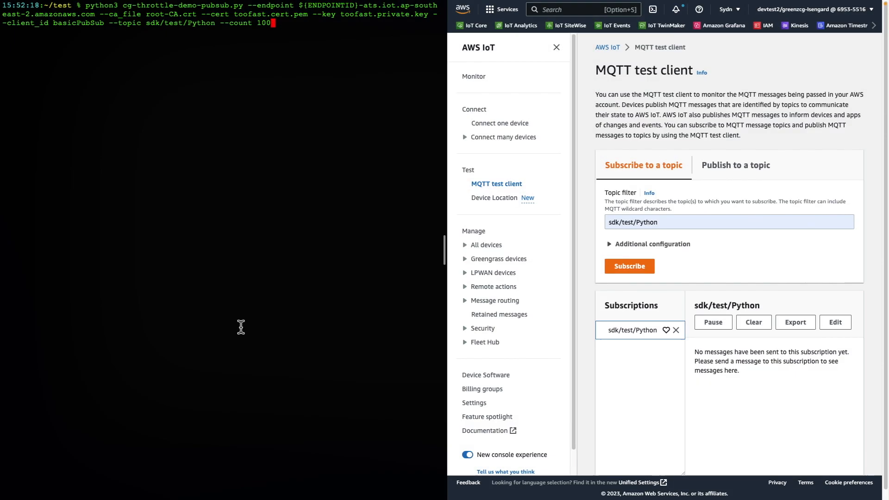
mouse_move(217, 78)
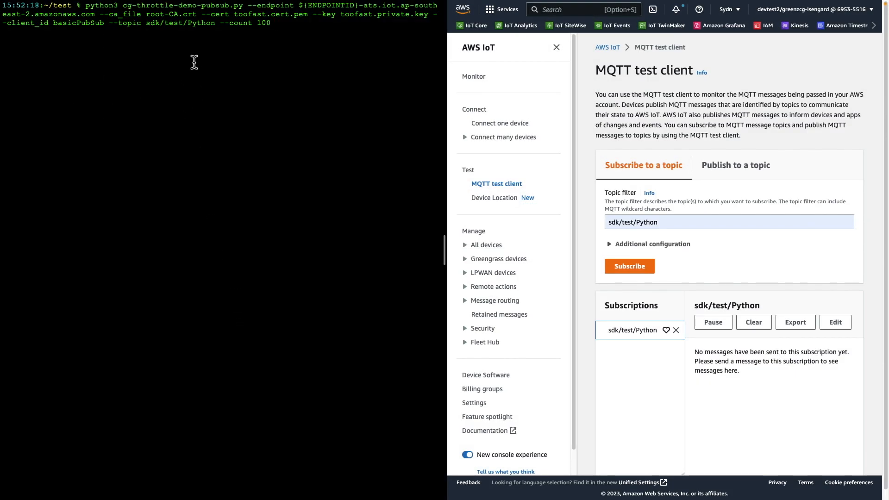
mouse_move(113, 12)
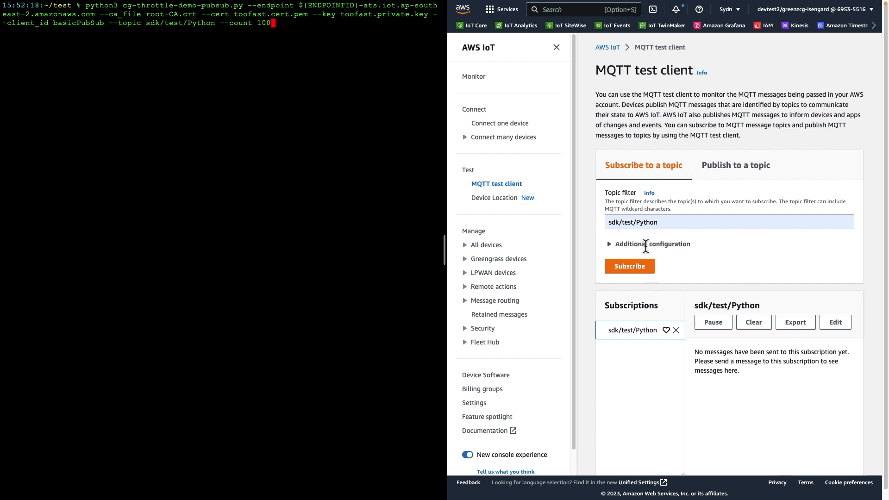
mouse_move(619, 110)
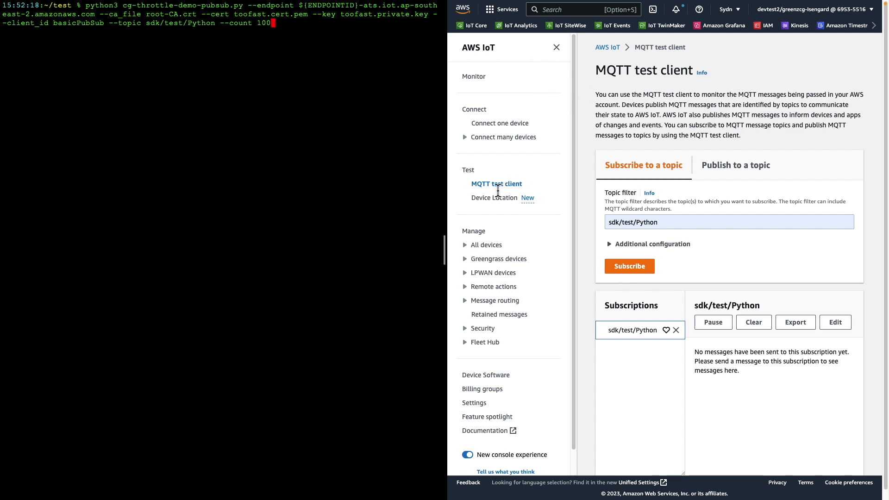
mouse_move(508, 191)
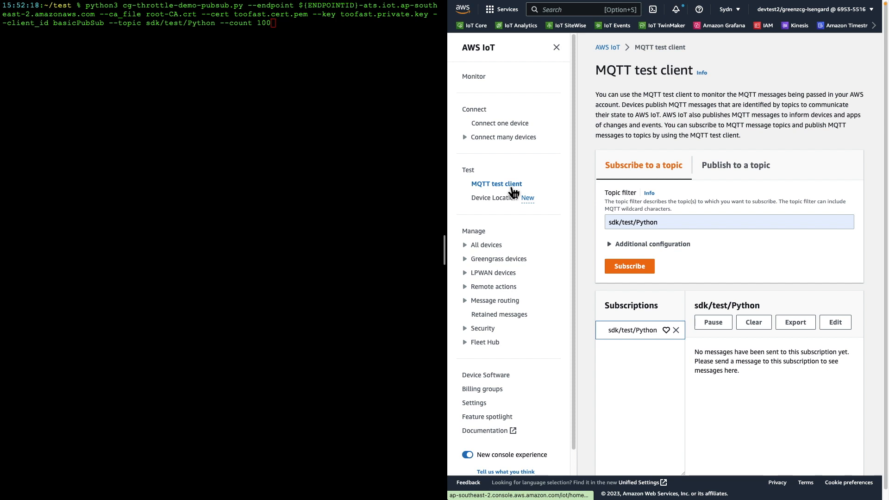
mouse_move(621, 228)
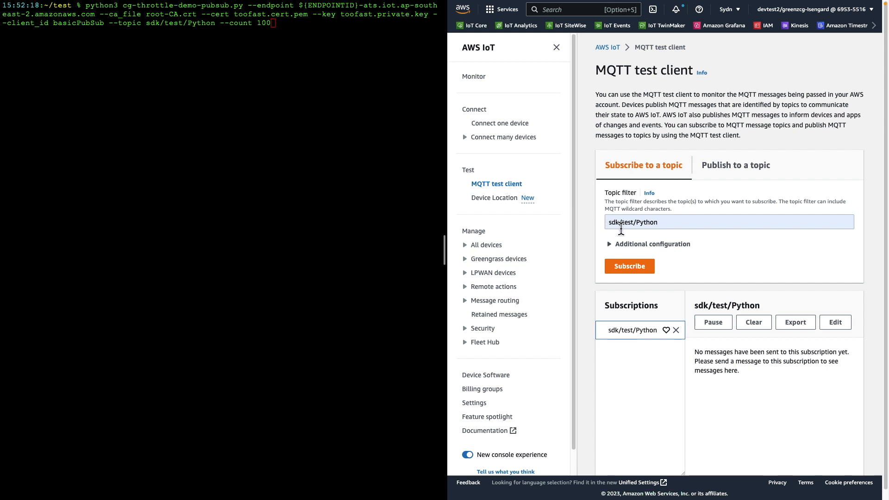
mouse_move(676, 232)
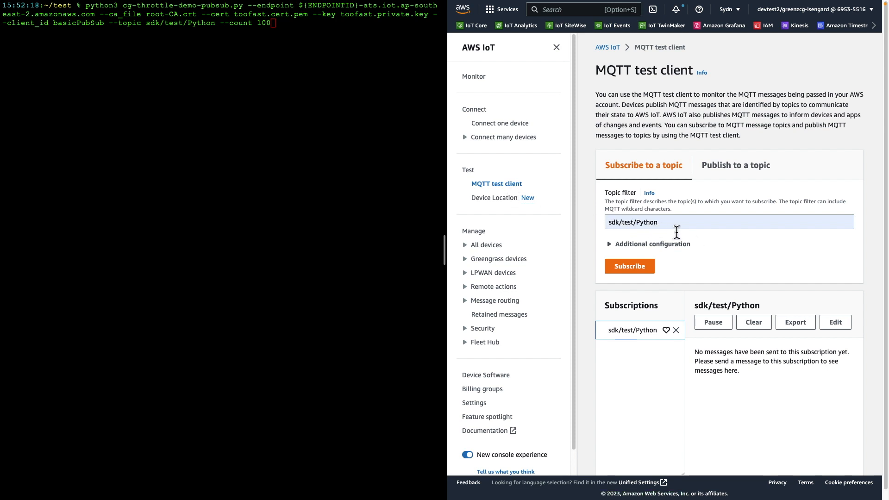
mouse_move(272, 46)
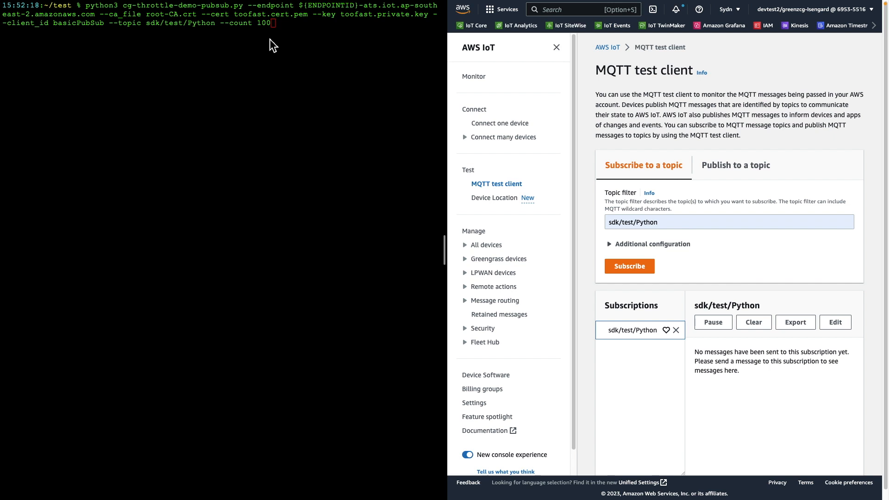
mouse_move(272, 11)
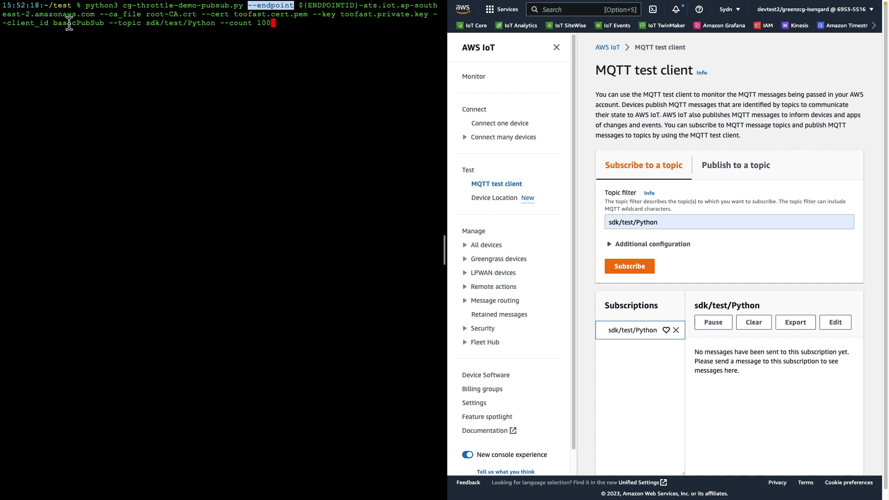
mouse_move(117, 19)
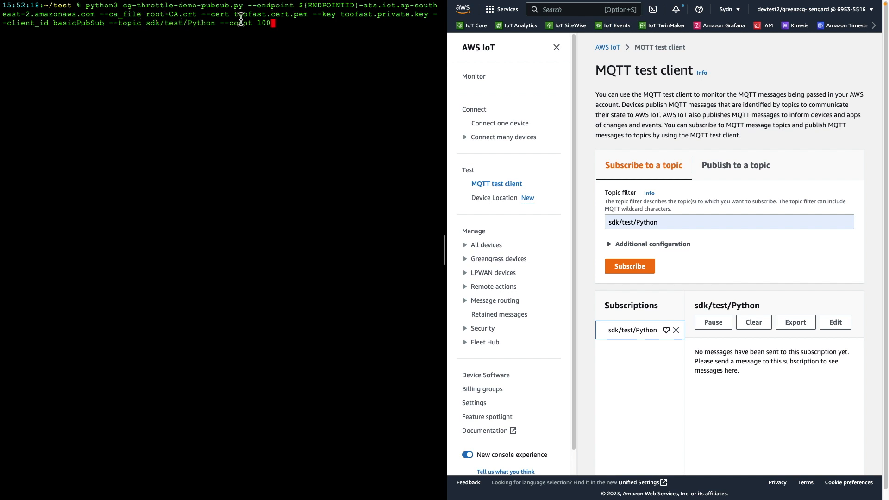
double_click(272, 14)
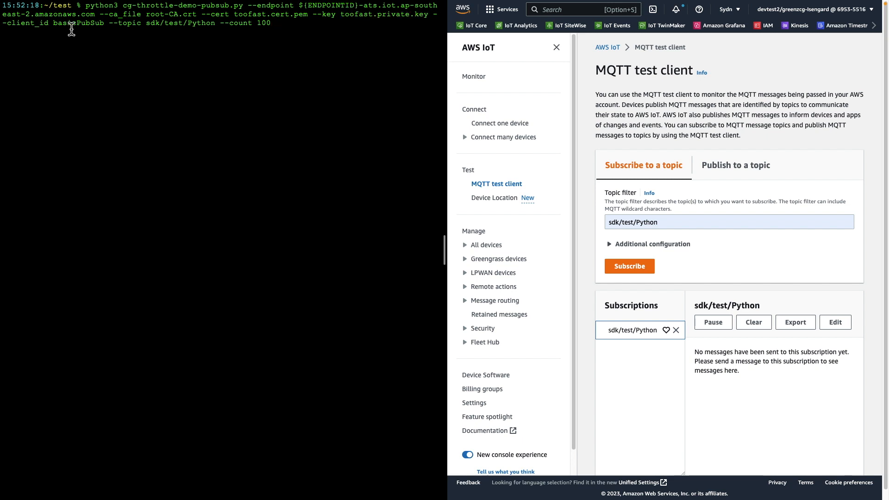
double_click(78, 22)
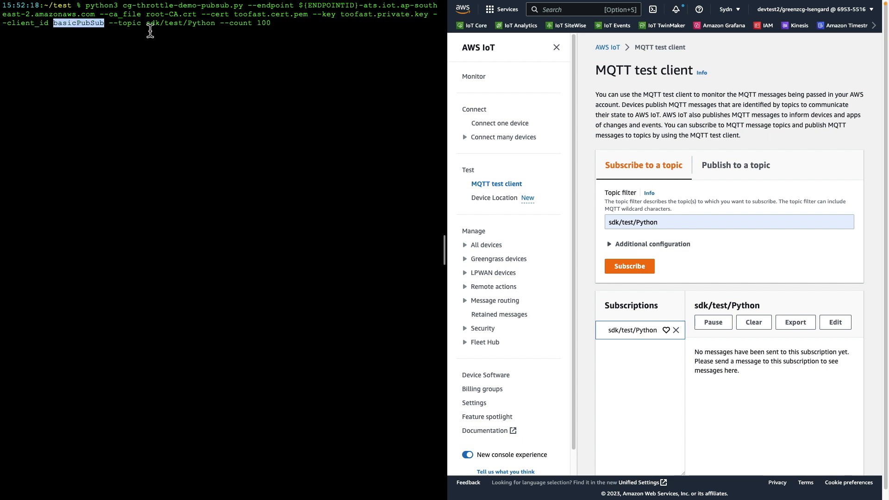
double_click(181, 22)
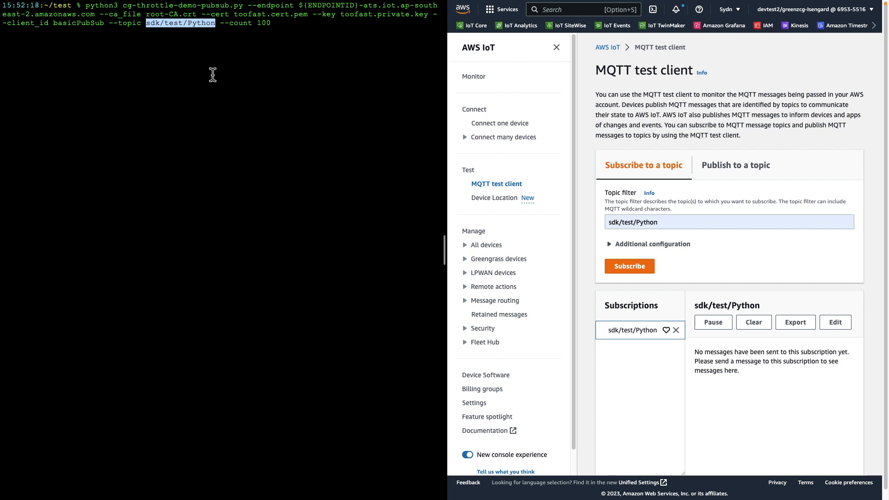
mouse_move(185, 62)
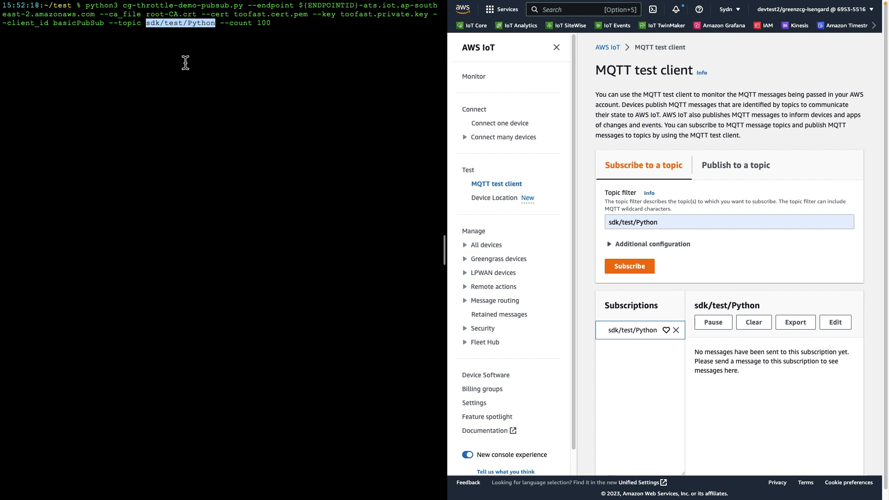
mouse_move(293, 26)
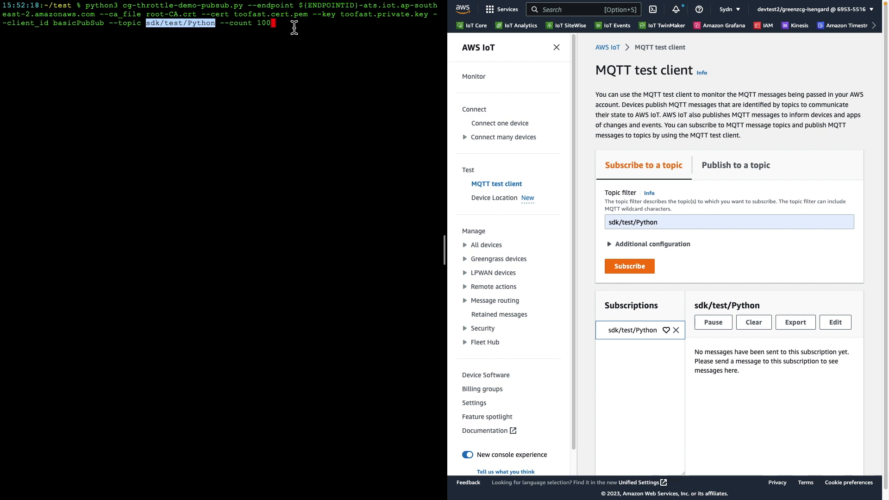
Run the sample with --count 100 and inspect the received Hello World messages
key("Return")
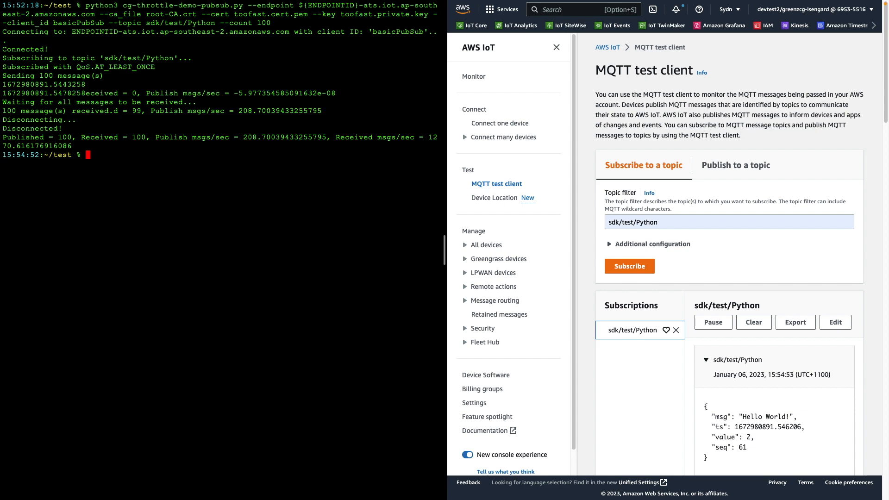
mouse_move(728, 370)
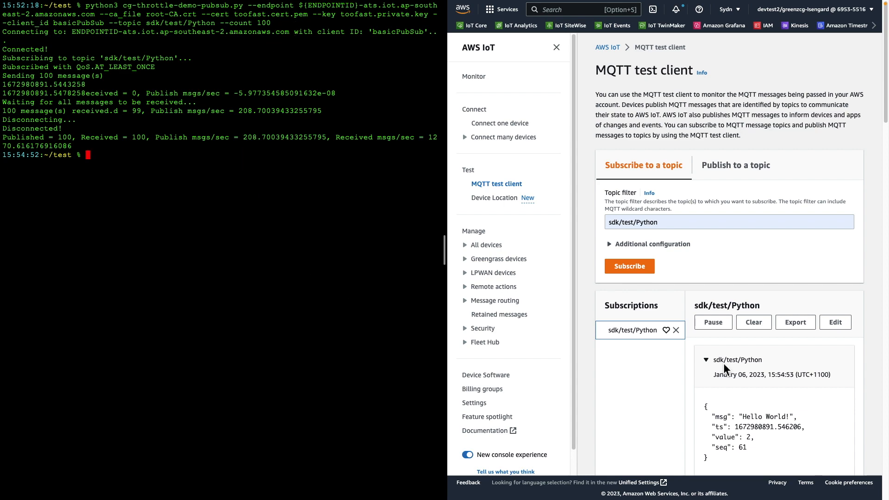
scroll("down", 3)
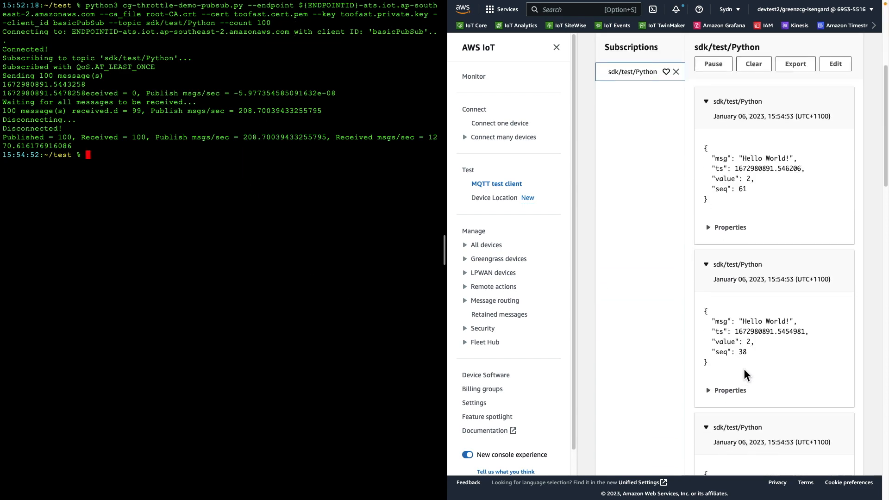
scroll("down", 3)
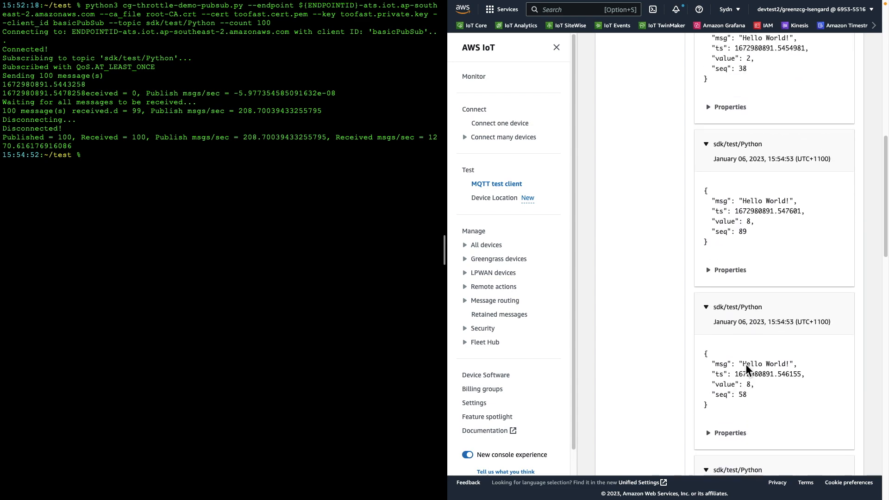
left_click(497, 183)
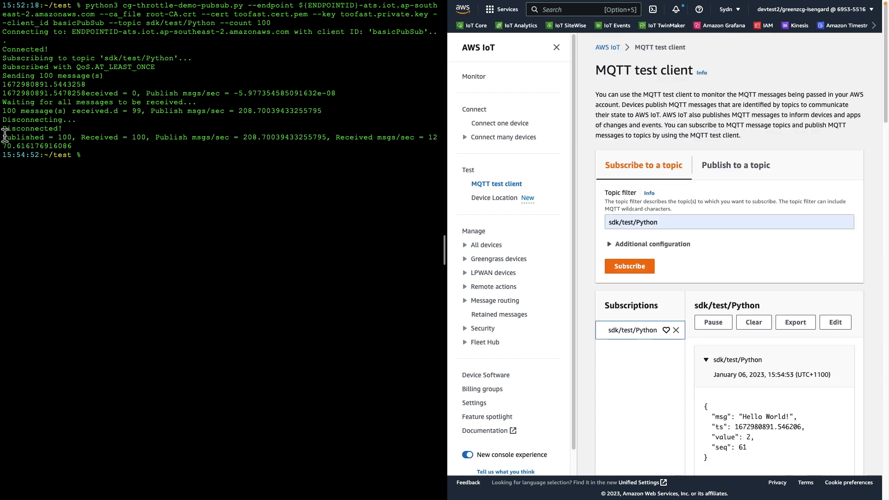
mouse_move(117, 146)
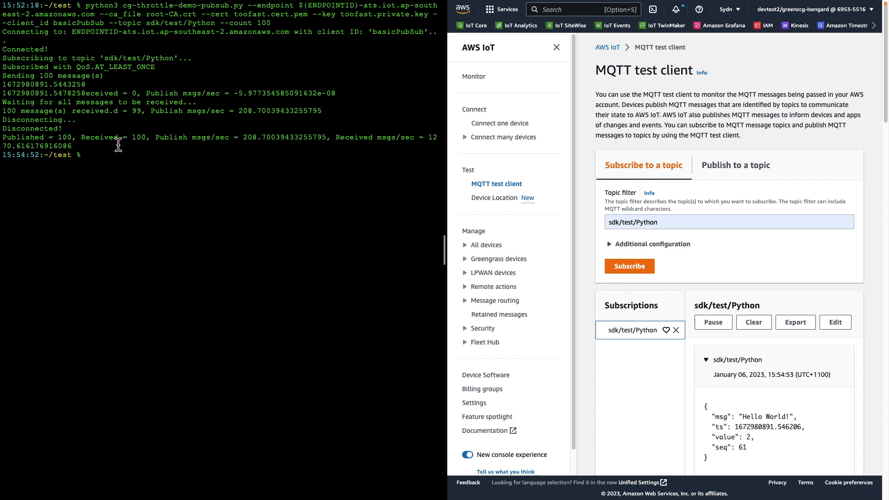
mouse_move(195, 143)
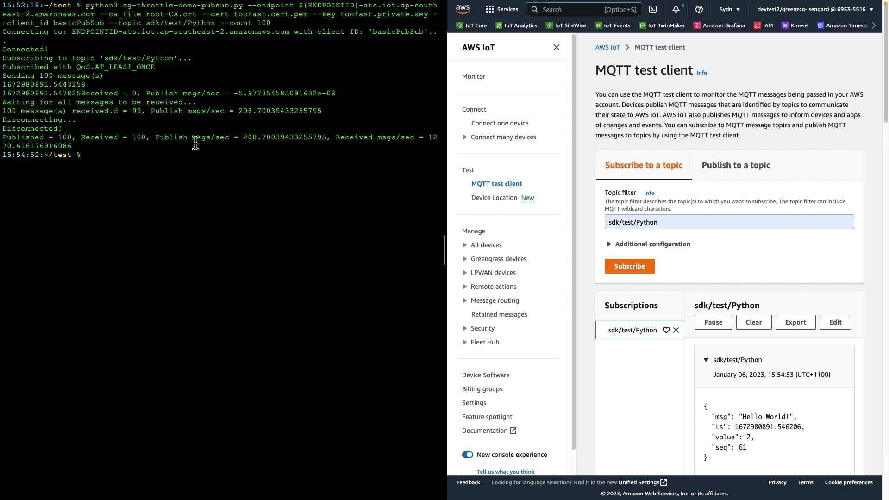
mouse_move(246, 144)
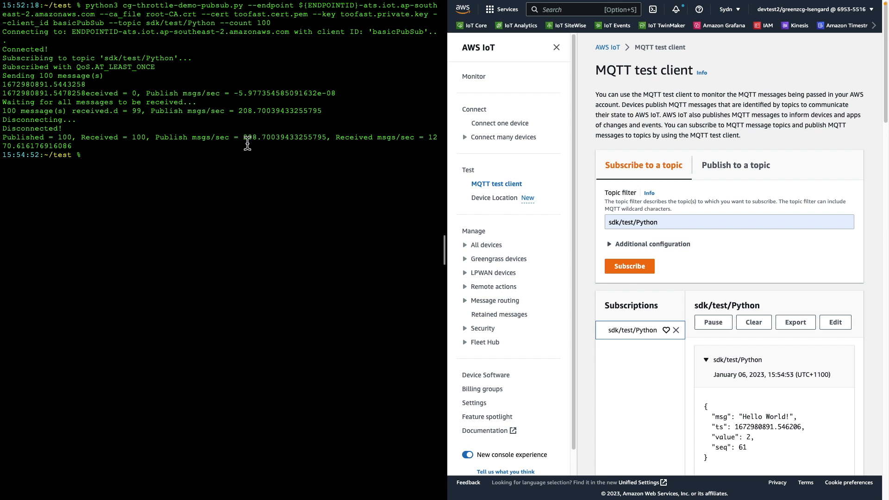
mouse_move(263, 142)
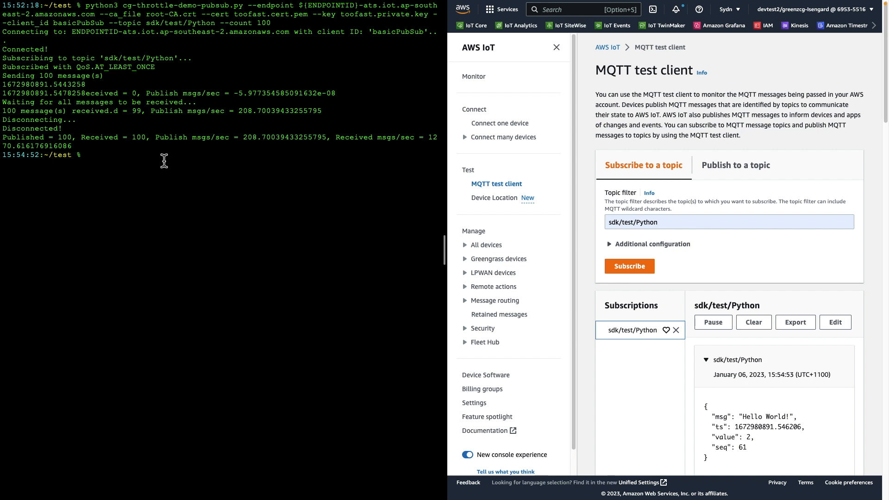
Clear the subscription messages and rerun the sample with --count 200
left_click(753, 323)
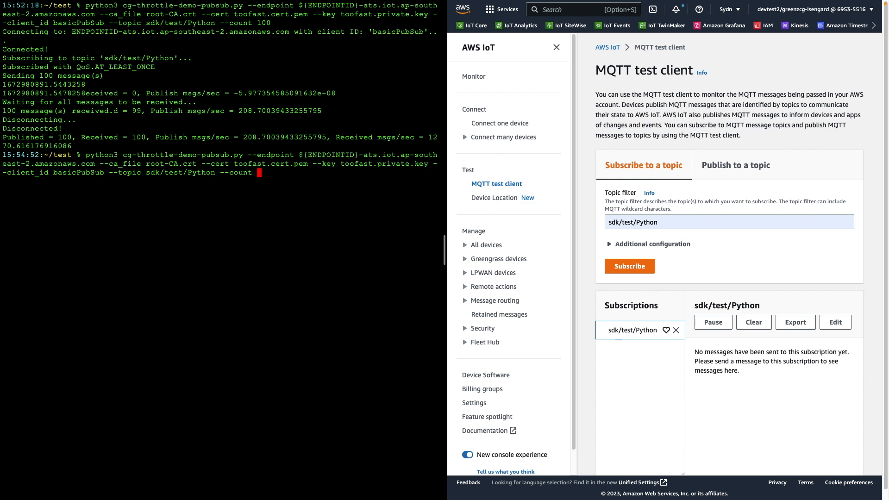
type("200")
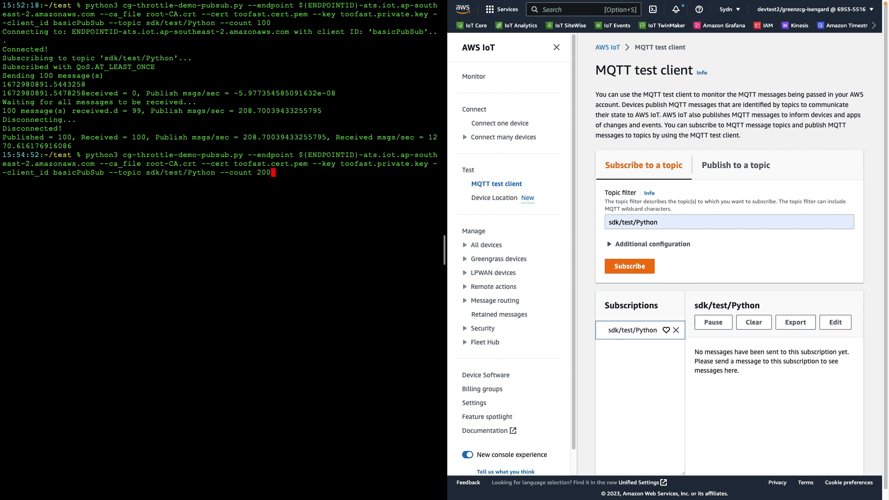
key("Return")
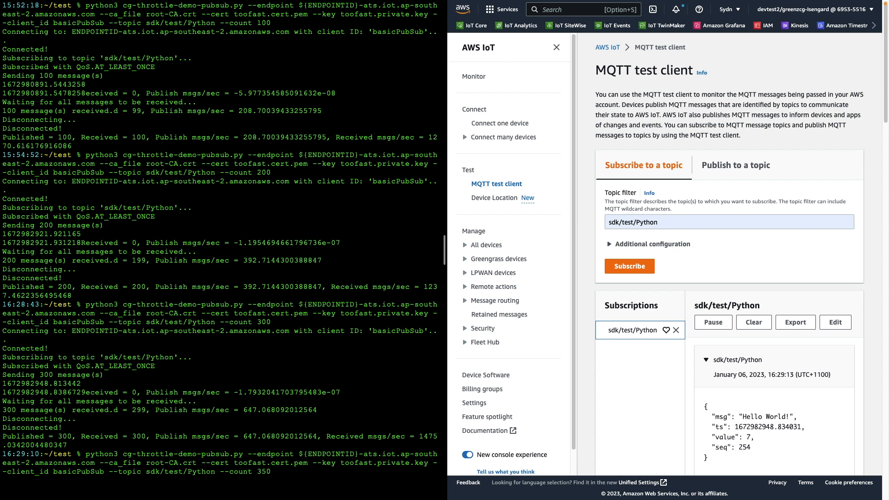
scroll("down", 3)
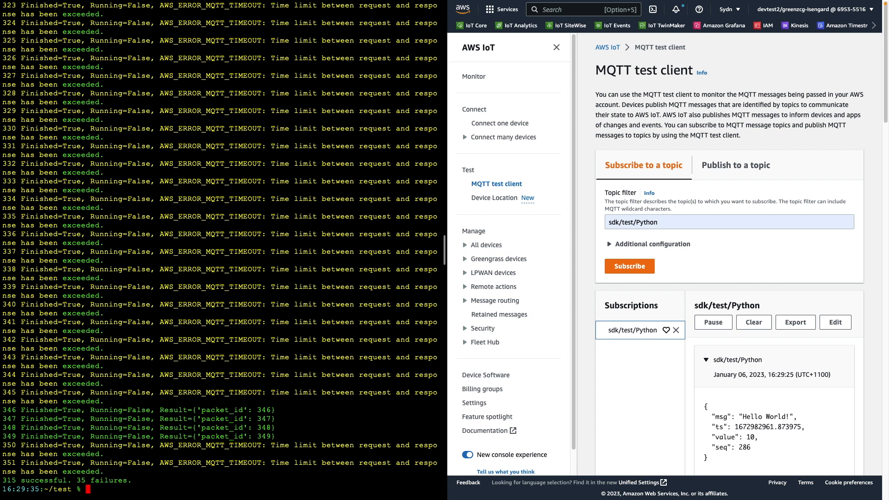
mouse_move(172, 491)
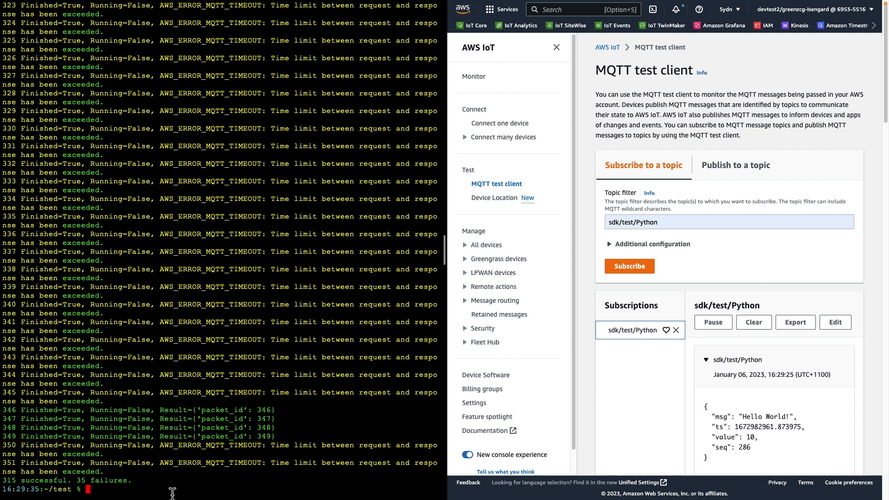
mouse_move(28, 477)
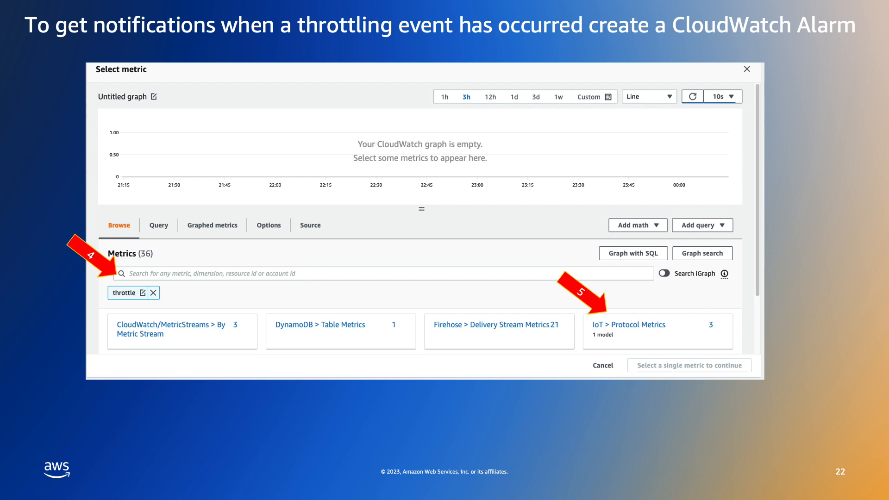
Advance through slides selecting Throttle.Exceeded and setting the condition greater than 0
left_click(629, 324)
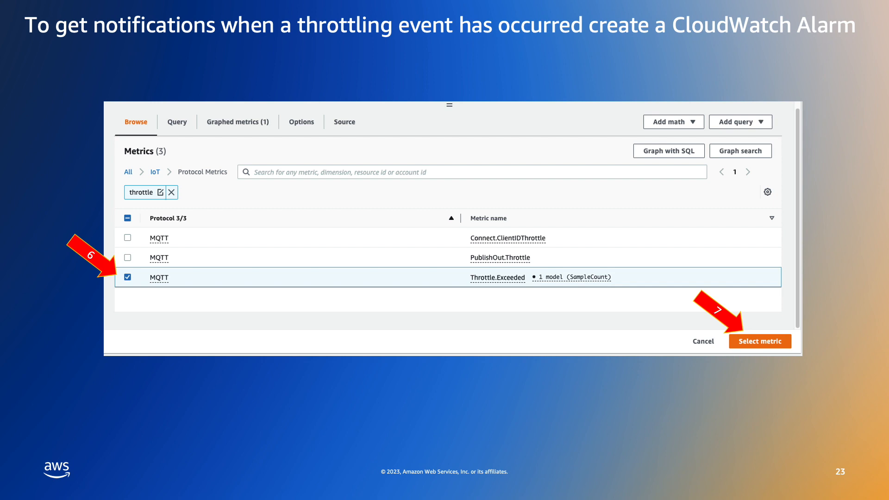
left_click(759, 341)
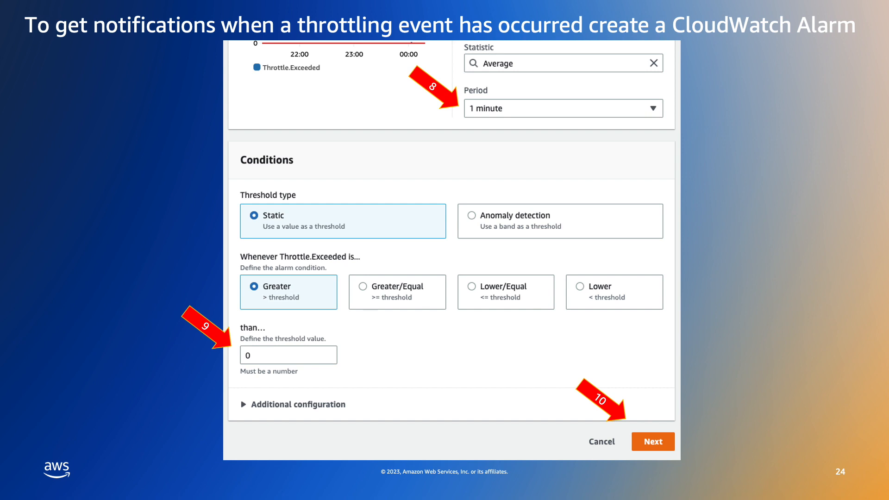
left_click(653, 441)
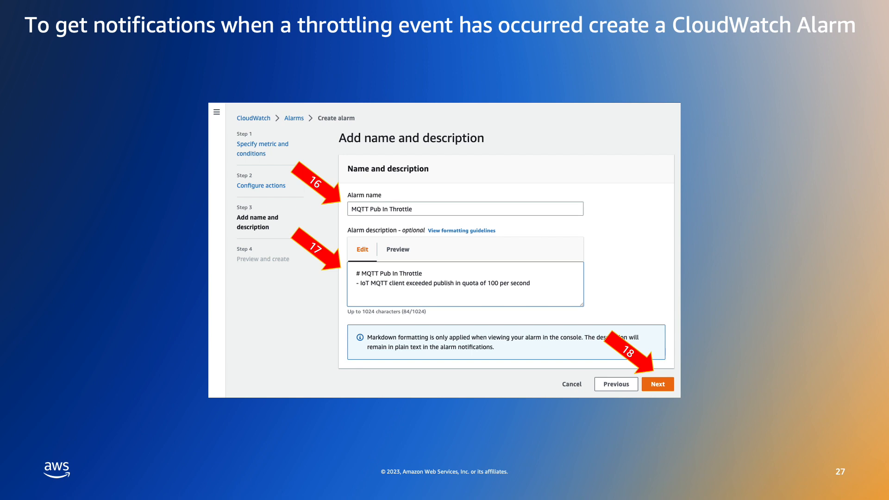
Advance past the alarm name slide to the Alarms list showing MQTT Pub In Throttle
left_click(658, 384)
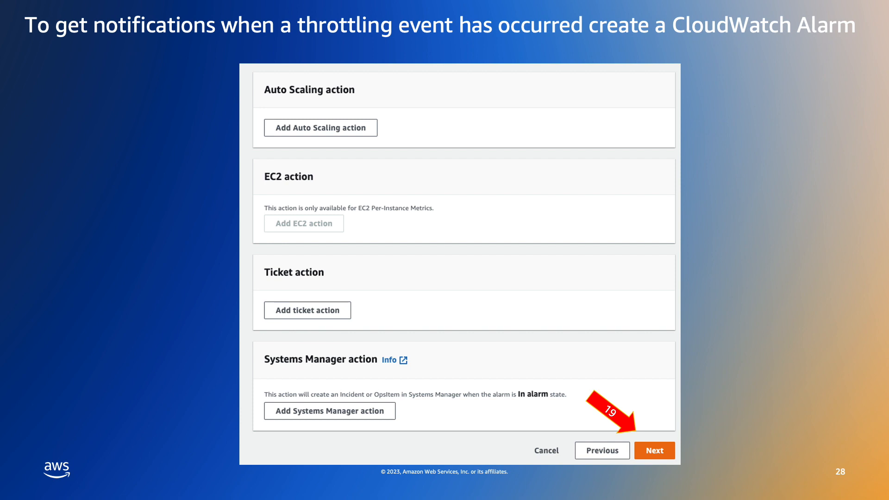
left_click(654, 450)
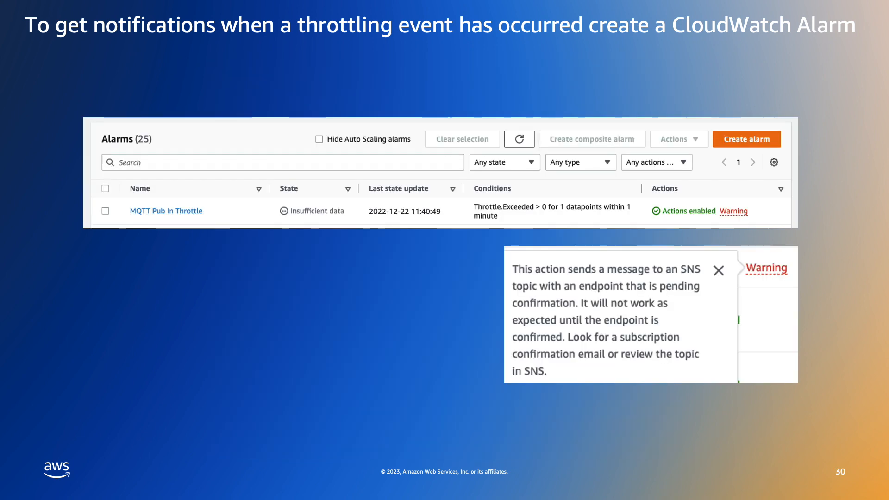